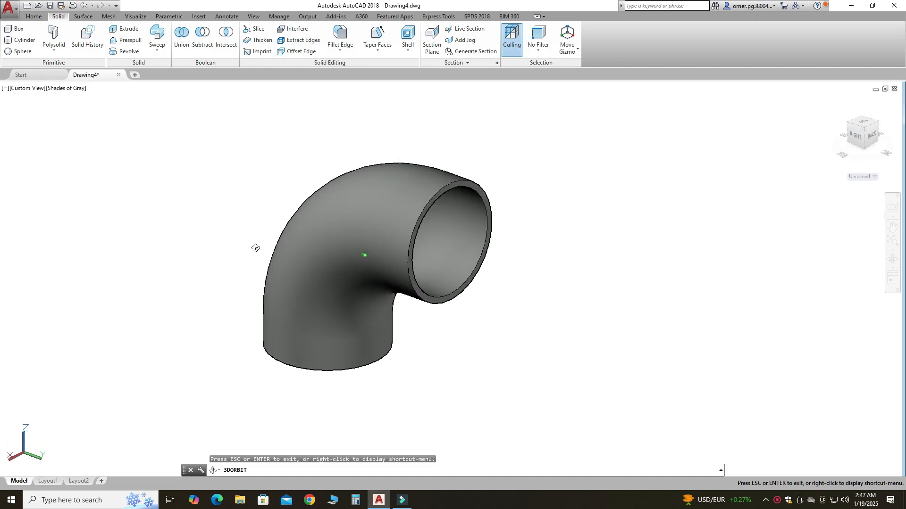
# - Start a new drawing, Drawing5, from the acad template with the grid off
pyautogui.moveTo(364, 255); pyautogui.dragTo(365, 211)
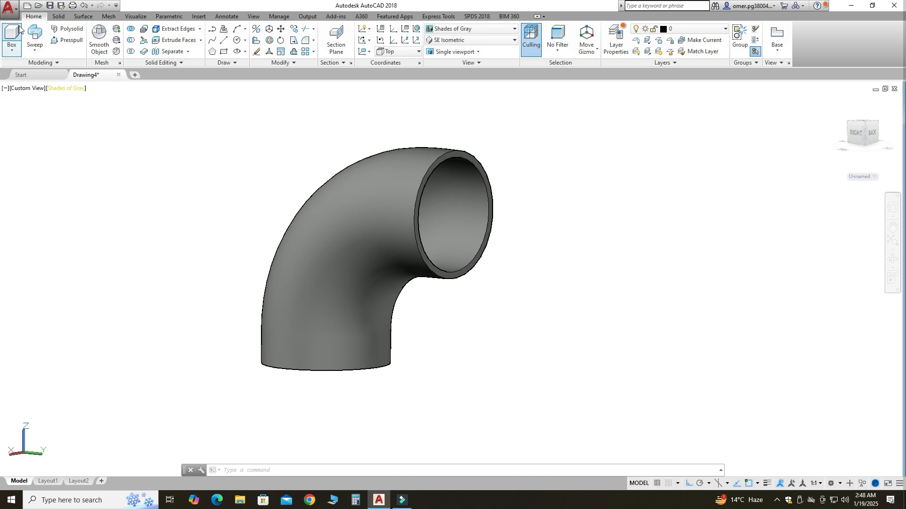
pyautogui.click(10, 8)
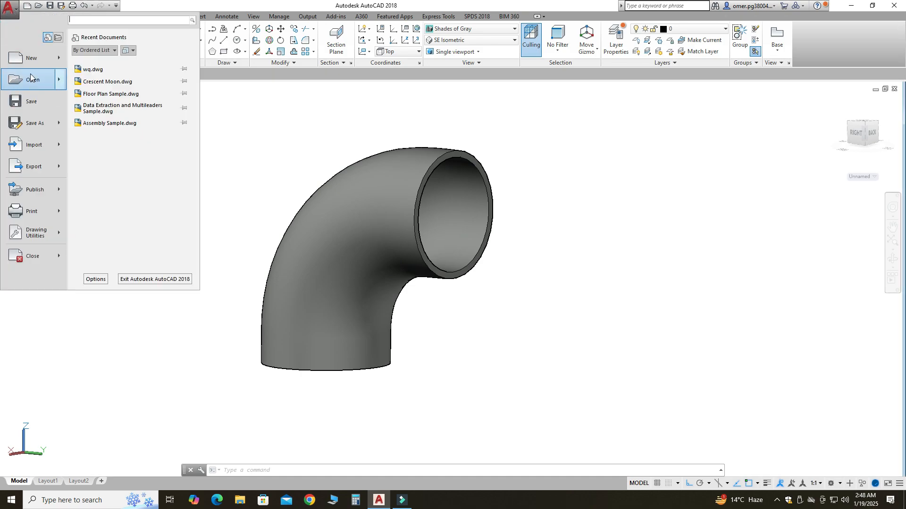
pyautogui.click(31, 58)
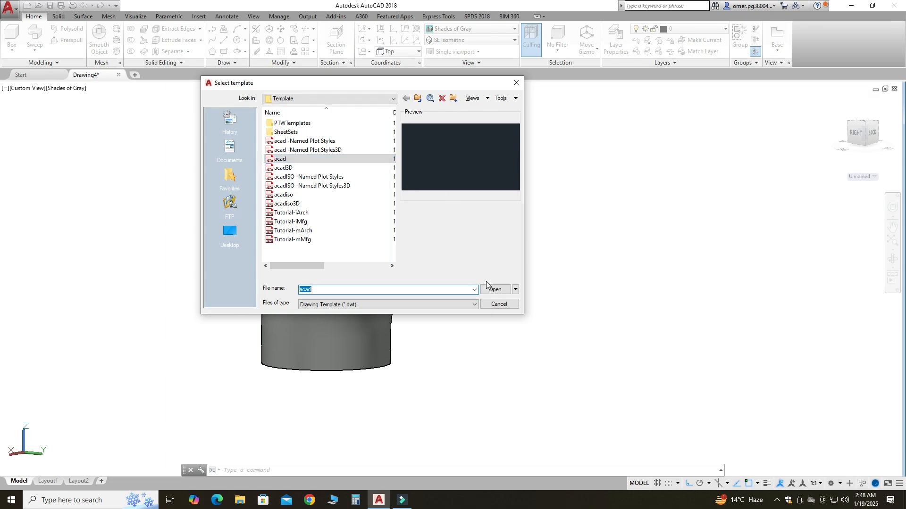
pyautogui.click(494, 289)
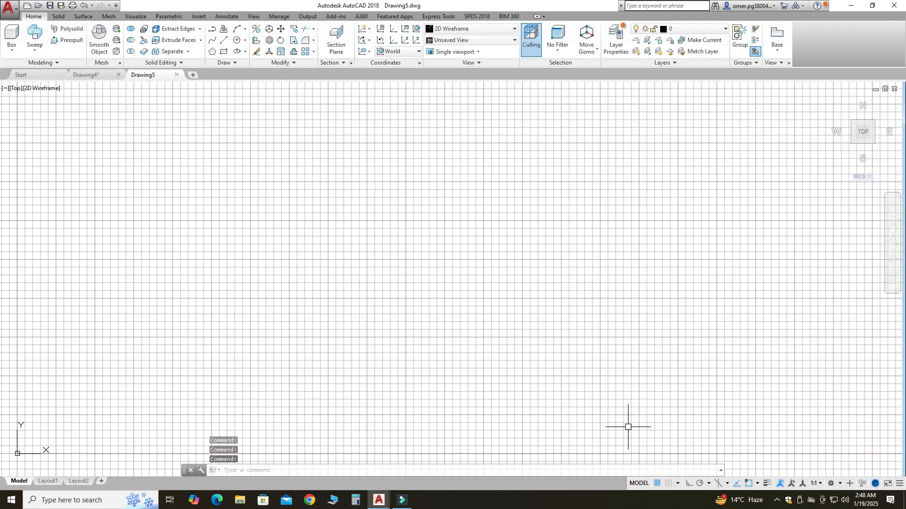
pyautogui.press('f7')
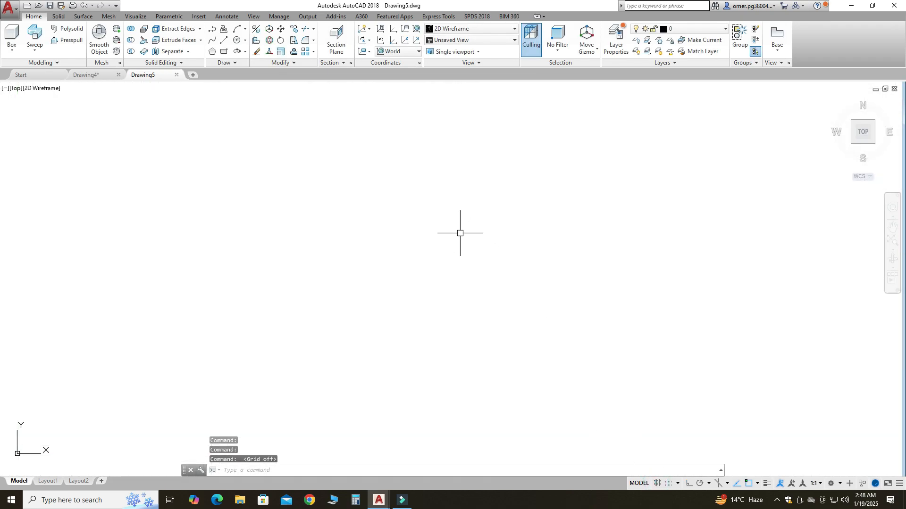
pyautogui.moveTo(482, 86)
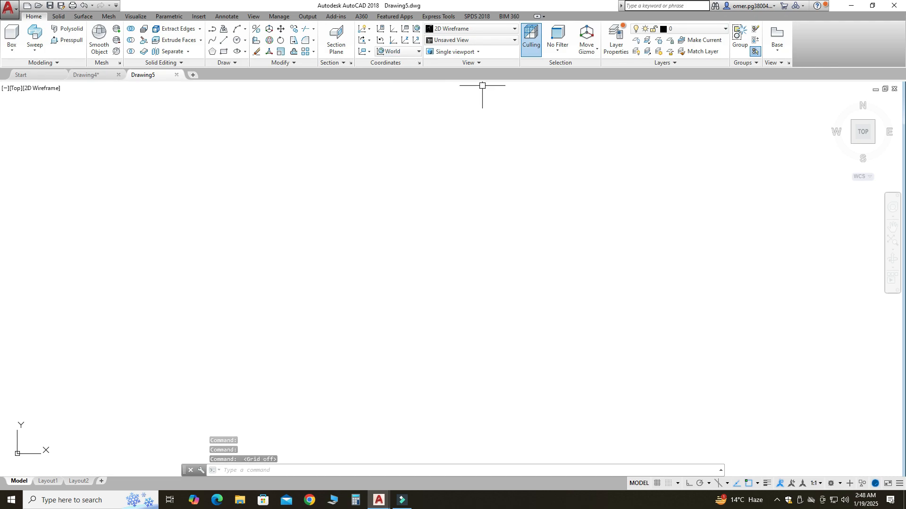
# - Switch Drawing5 to the SE Isometric preset view
pyautogui.click(512, 40)
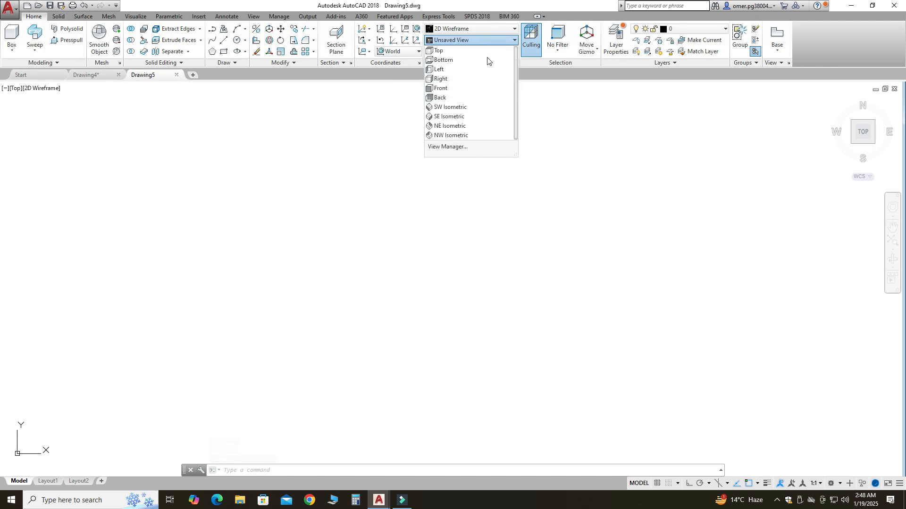
pyautogui.moveTo(450, 107)
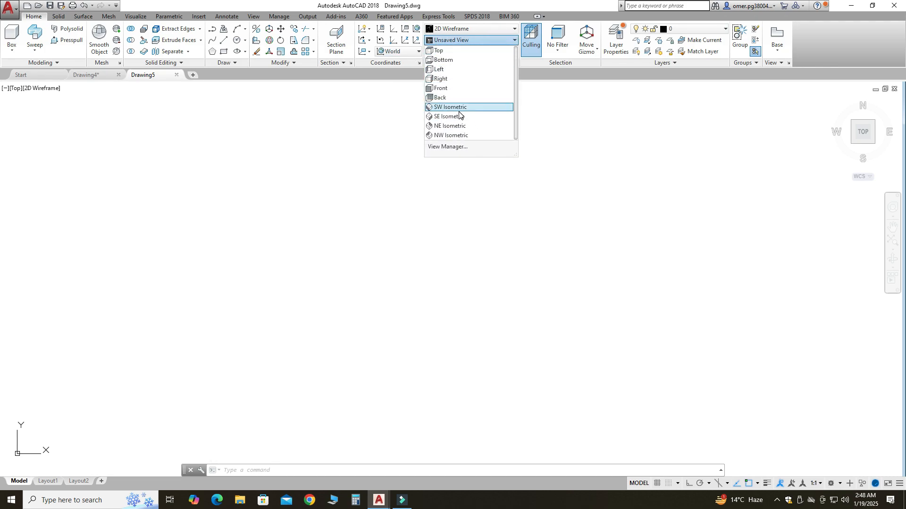
pyautogui.moveTo(621, 113)
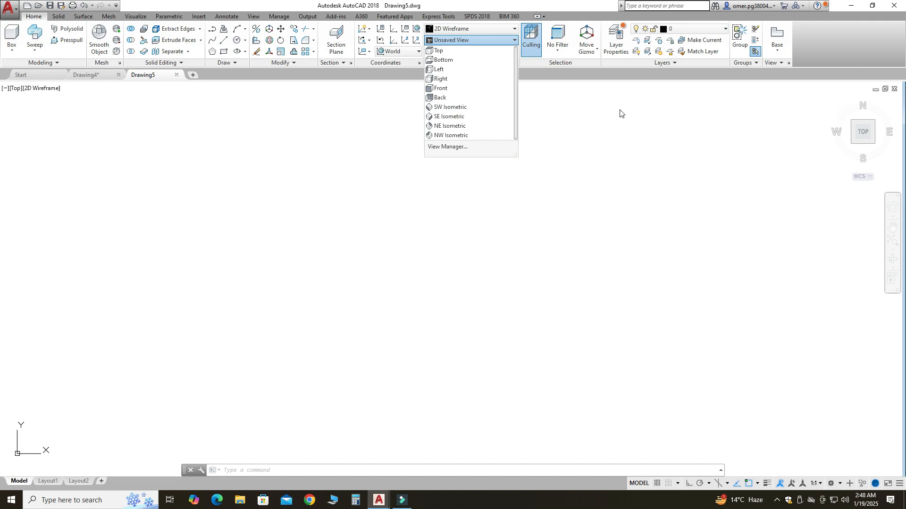
pyautogui.click(450, 116)
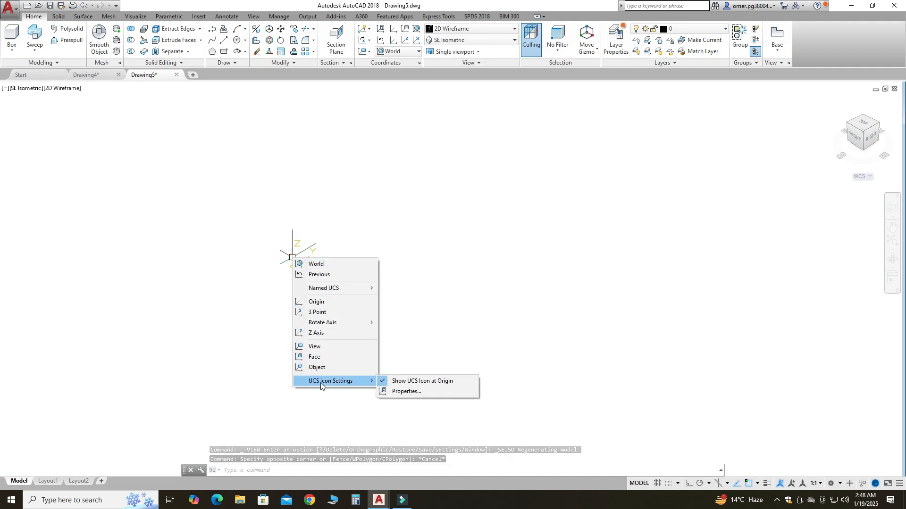
pyautogui.moveTo(422, 381)
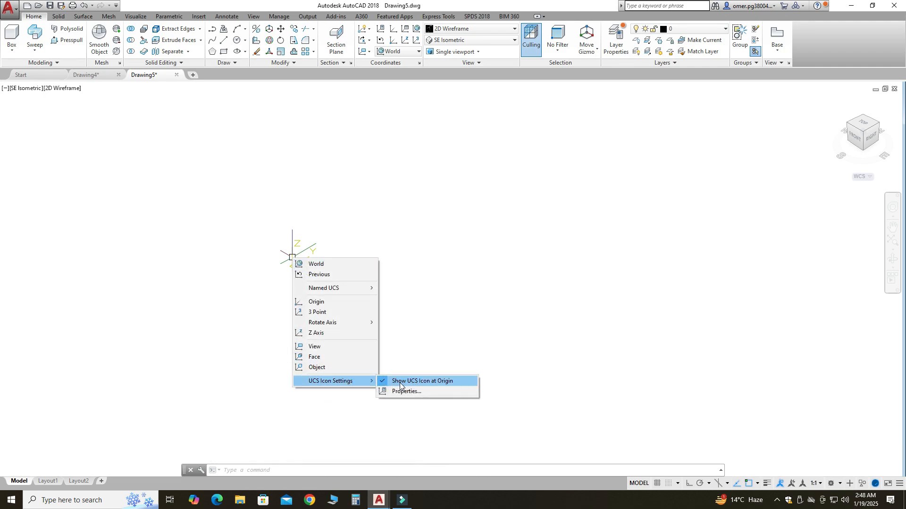
pyautogui.moveTo(454, 385)
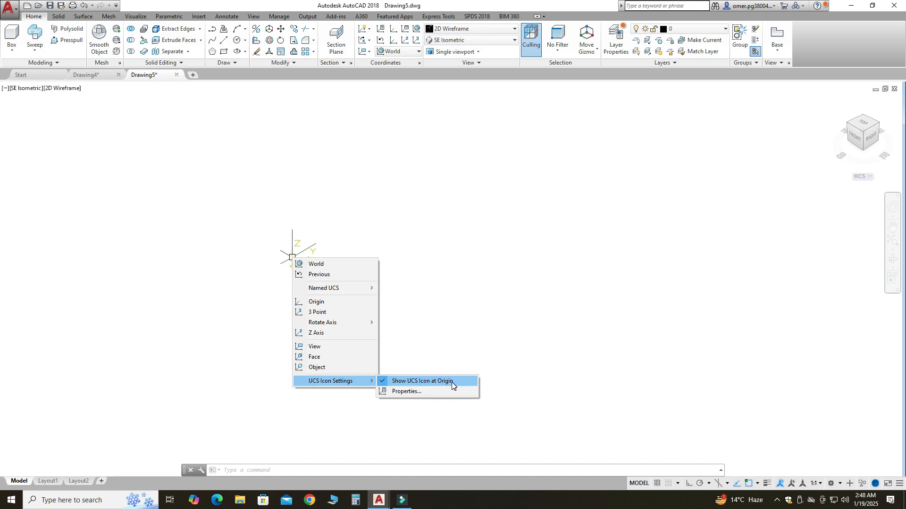
# - Keep the UCS icon off the origin, enable Ortho, and draw the 50-unit right-angled path
pyautogui.click(422, 381)
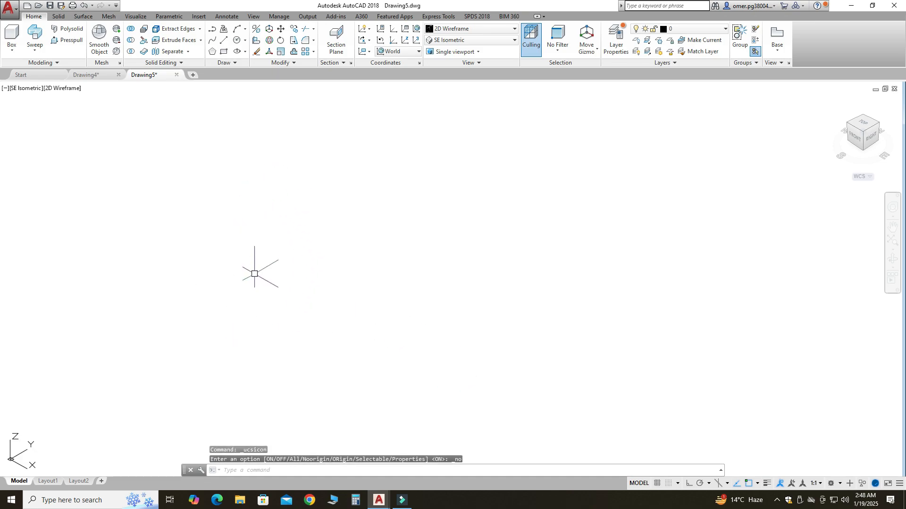
pyautogui.moveTo(172, 200)
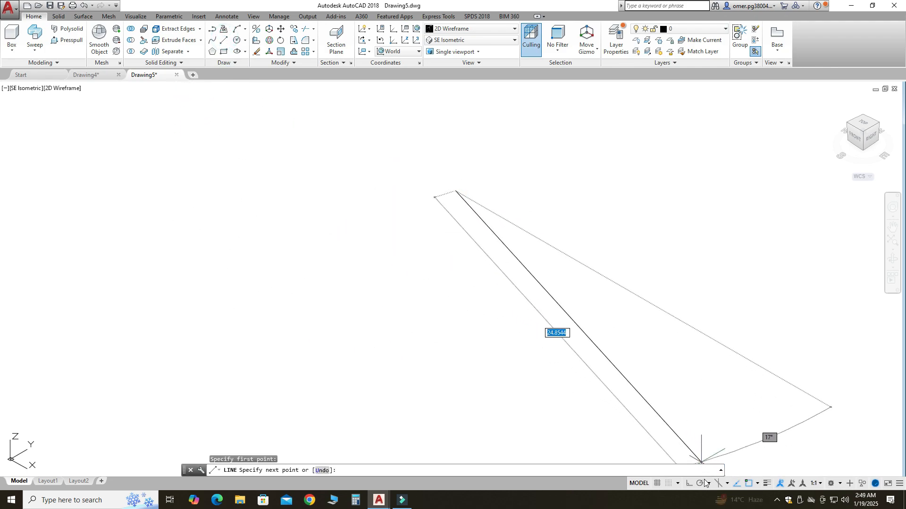
pyautogui.moveTo(688, 483)
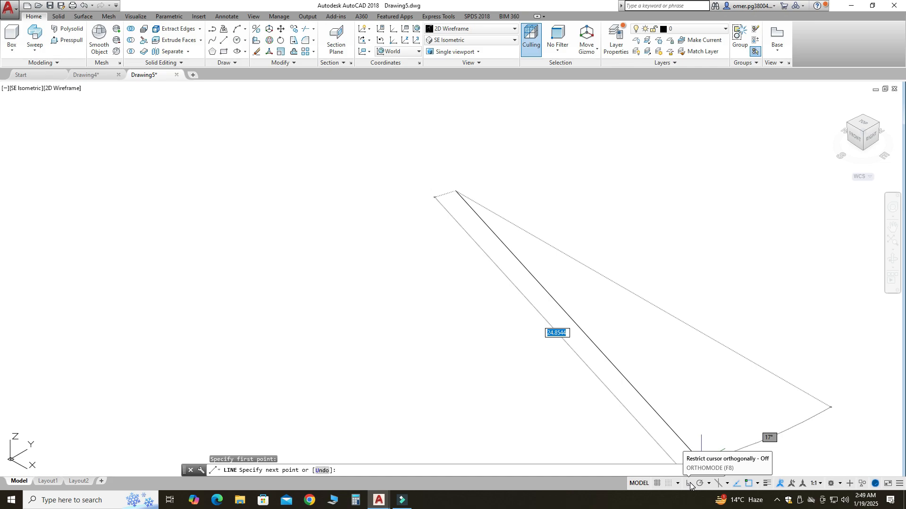
pyautogui.click(689, 484)
pyautogui.write('50')
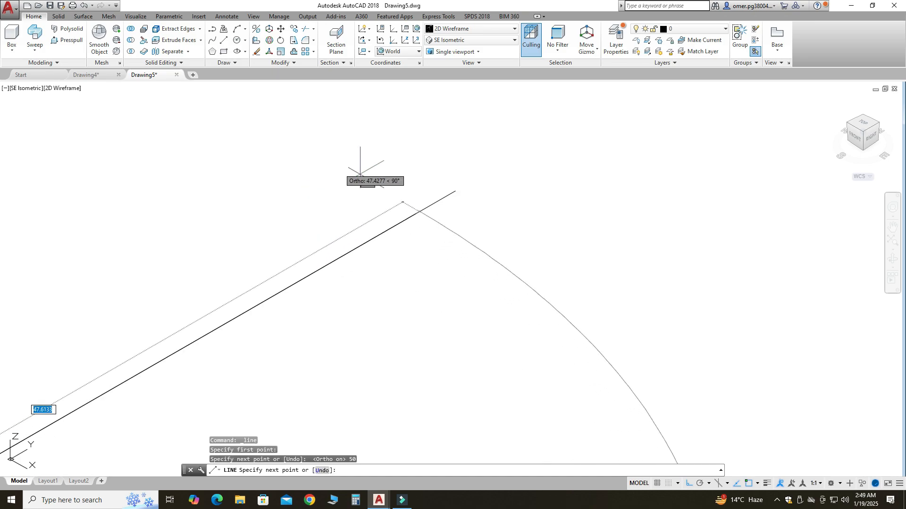
pyautogui.press('Escape')
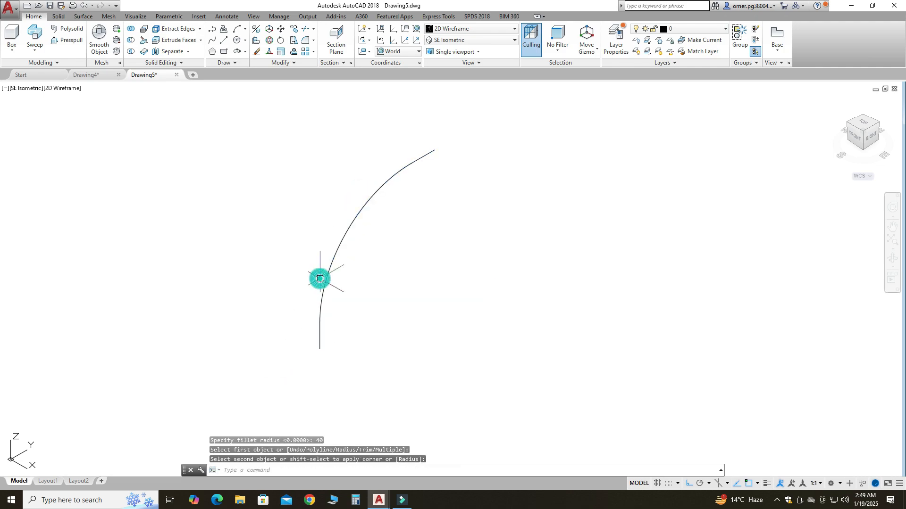
# - Join the two lines and fillet arc into one spline and confirm the result
pyautogui.press('Escape')
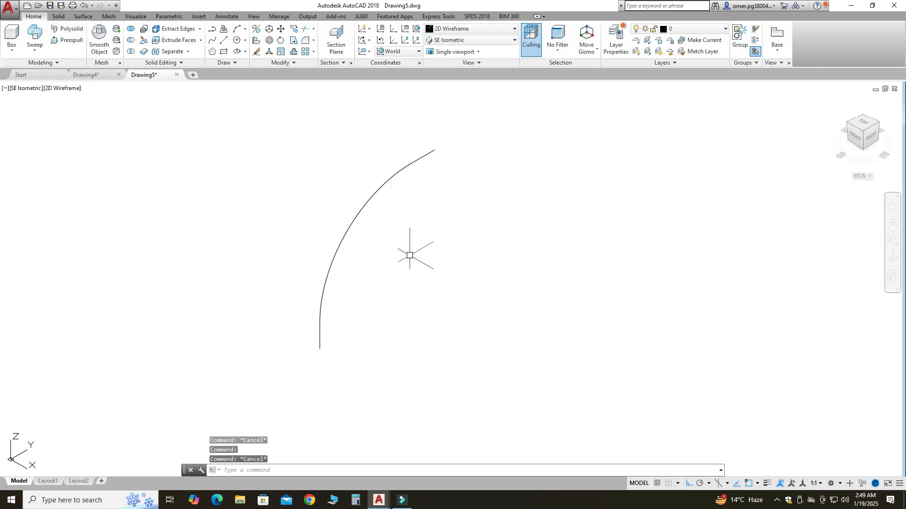
pyautogui.moveTo(317, 340)
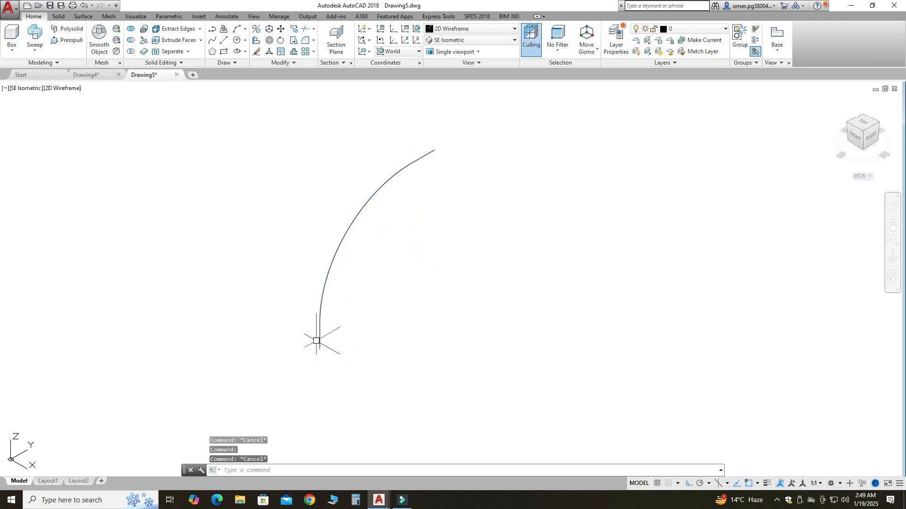
pyautogui.moveTo(224, 436)
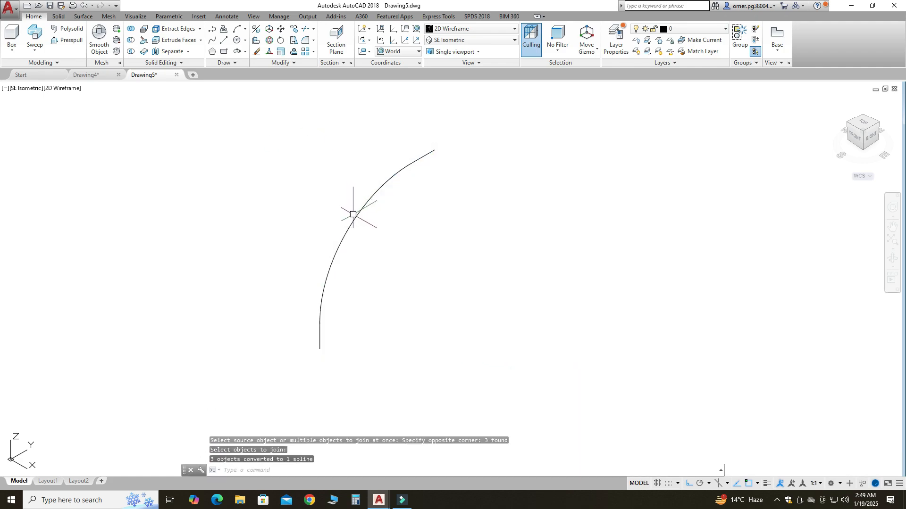
pyautogui.click(358, 216)
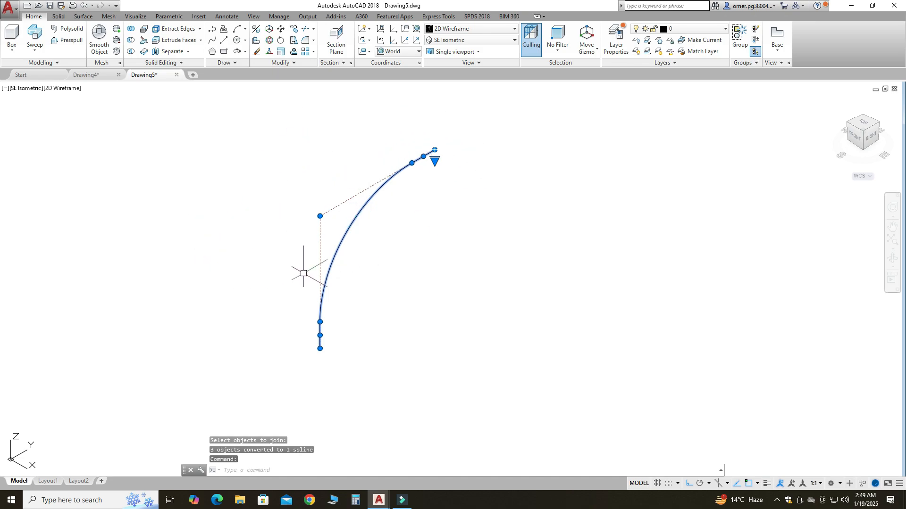
pyautogui.press('Escape')
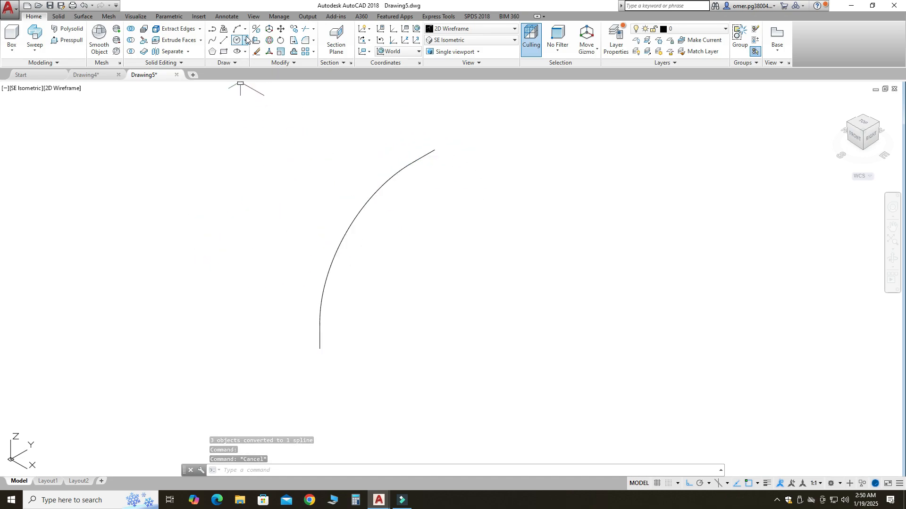
# - Draw circles of radius 20 and 18 centred on the path's lower endpoint
pyautogui.click(238, 39)
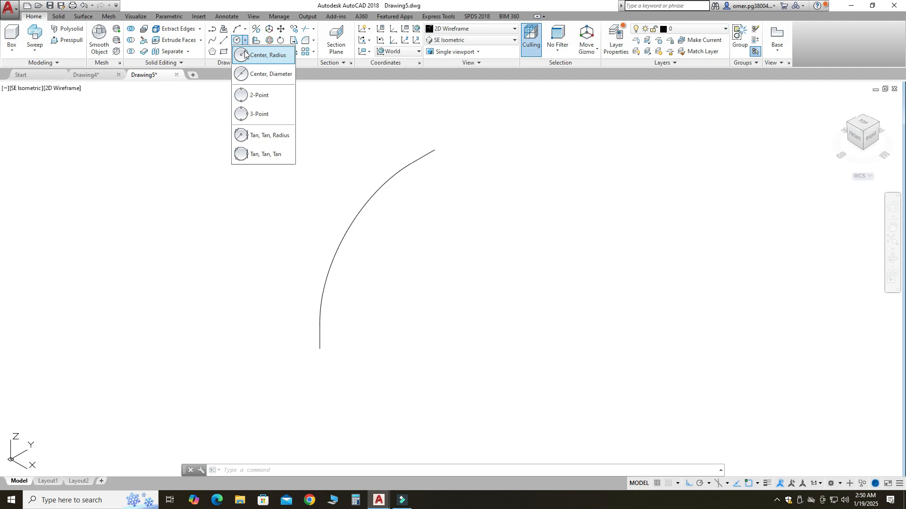
pyautogui.click(267, 55)
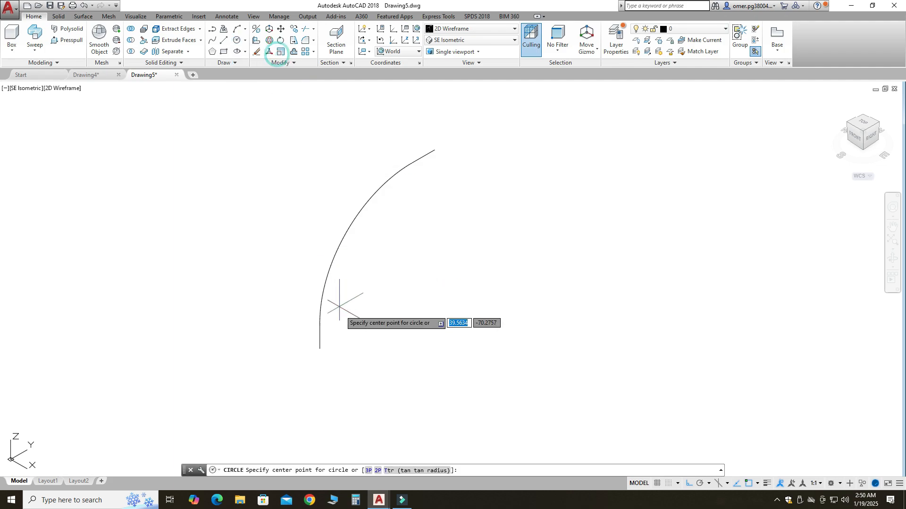
pyautogui.moveTo(319, 348)
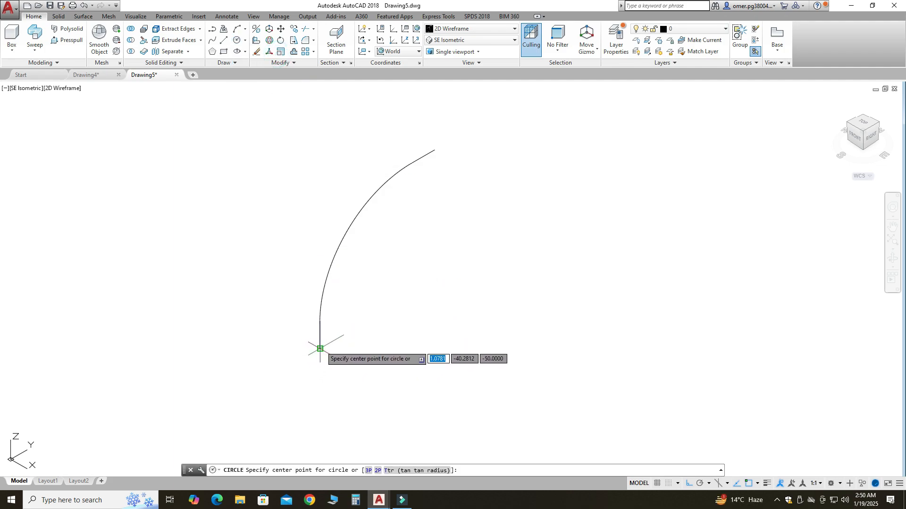
pyautogui.click(319, 347)
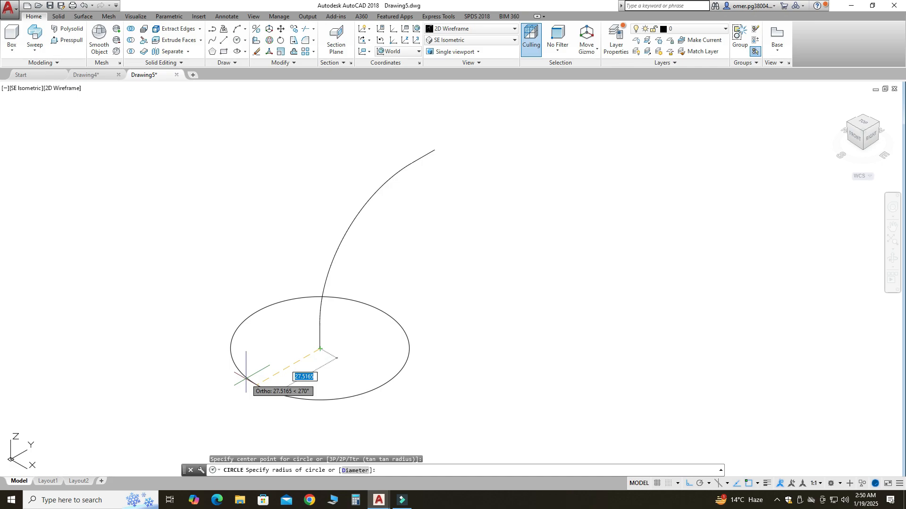
pyautogui.write('20')
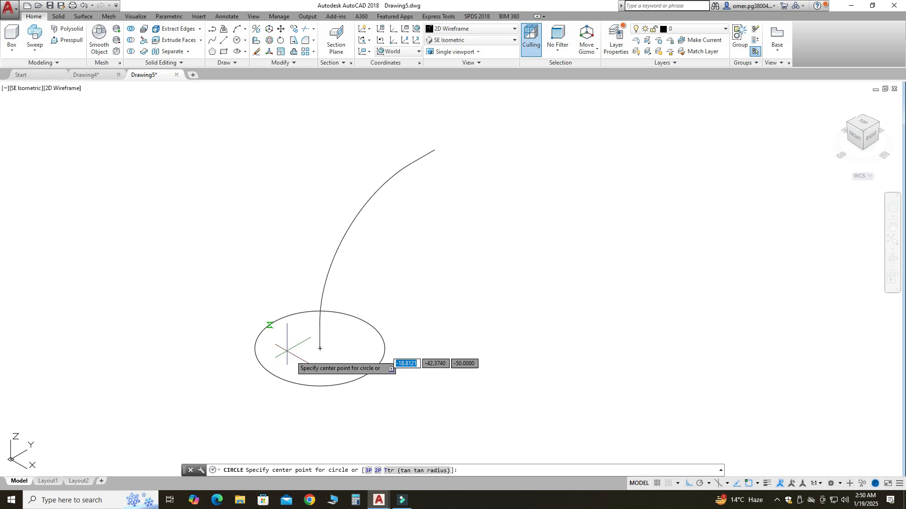
pyautogui.click(319, 347)
pyautogui.write('18')
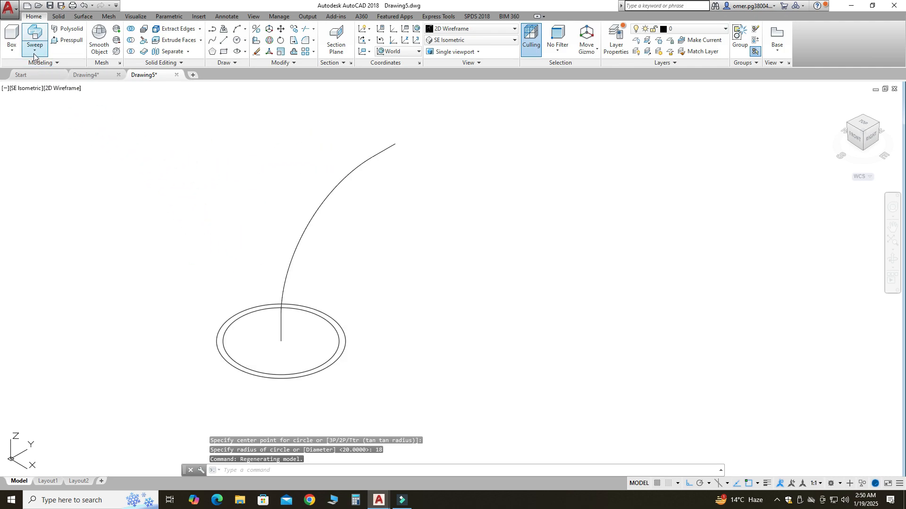
# - Sweep both circles along the spline into two concentric tube solids
pyautogui.click(34, 45)
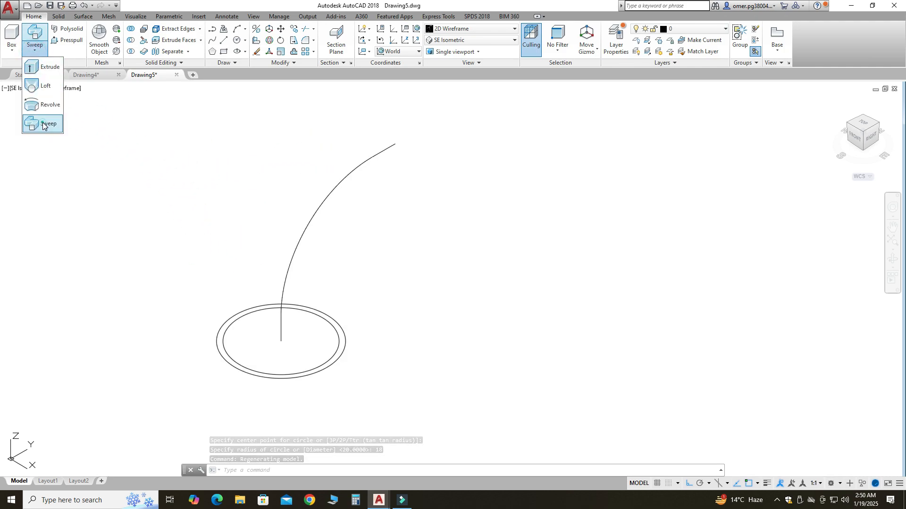
pyautogui.click(49, 123)
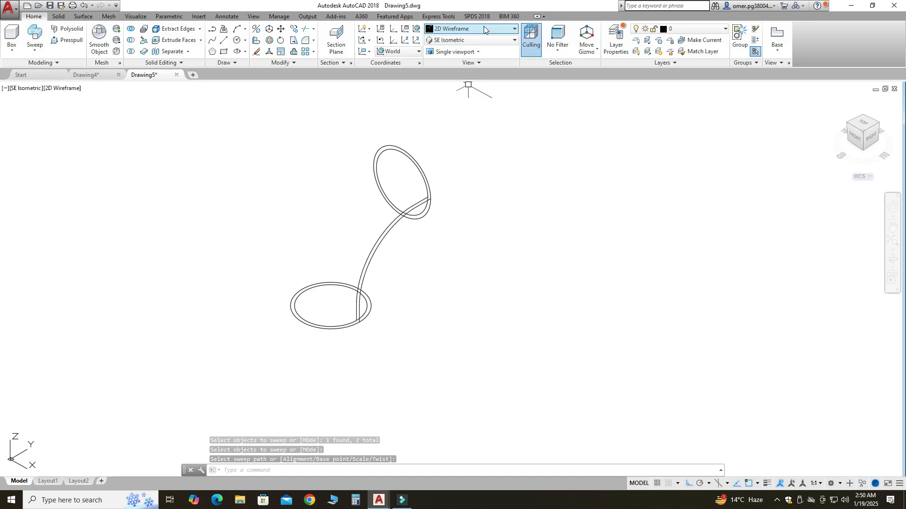
# - Apply the Shades of Gray visual style to the swept elbows
pyautogui.click(512, 29)
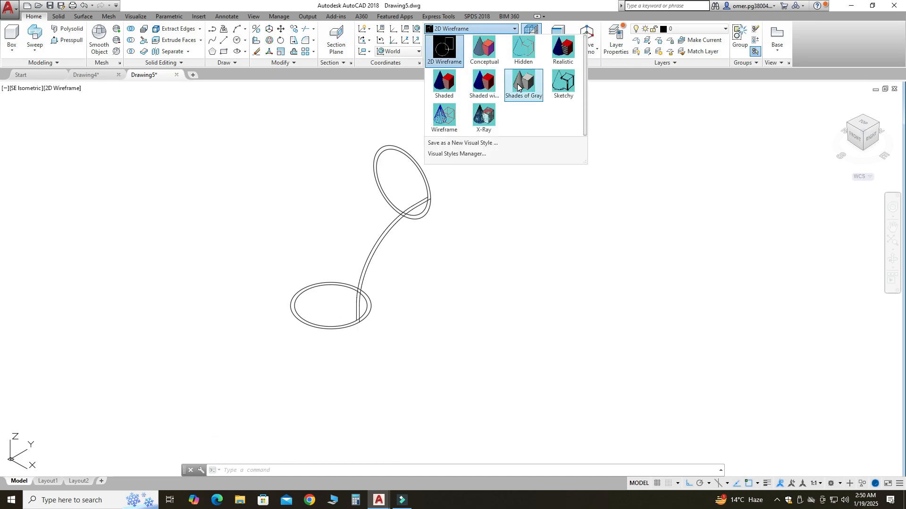
pyautogui.click(522, 85)
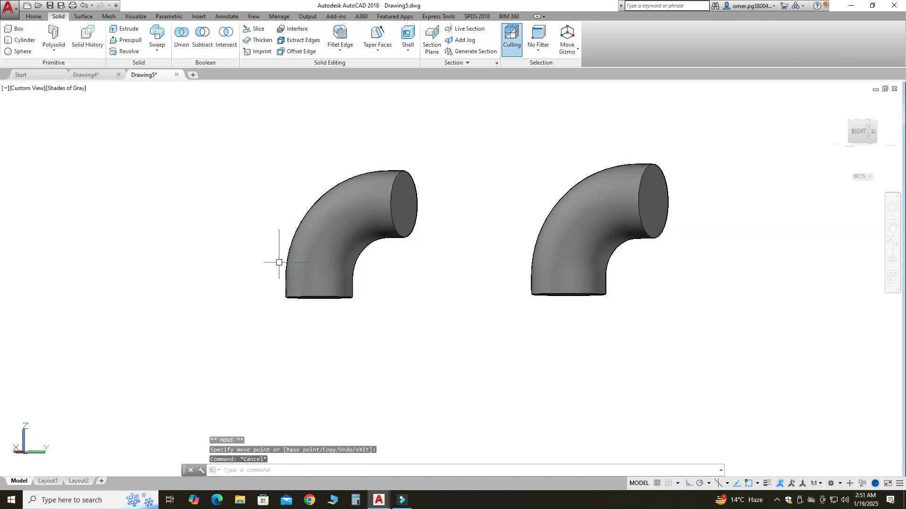
# - Undo the move and begin subtracting the inner tube from the outer elbow
pyautogui.click(317, 231)
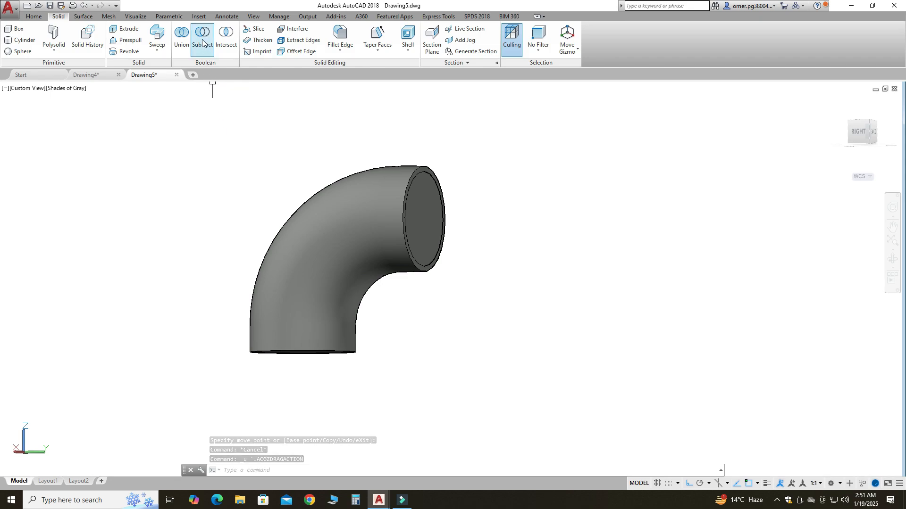
pyautogui.click(202, 34)
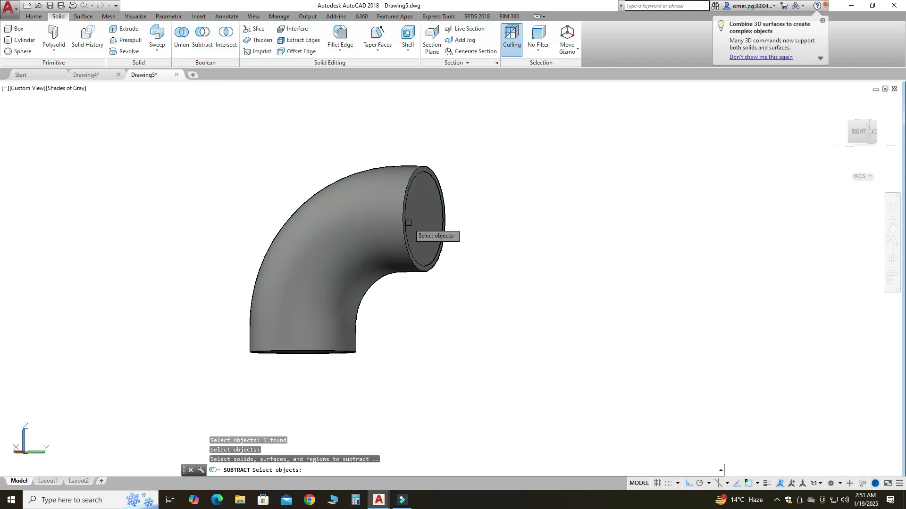
pyautogui.click(421, 222)
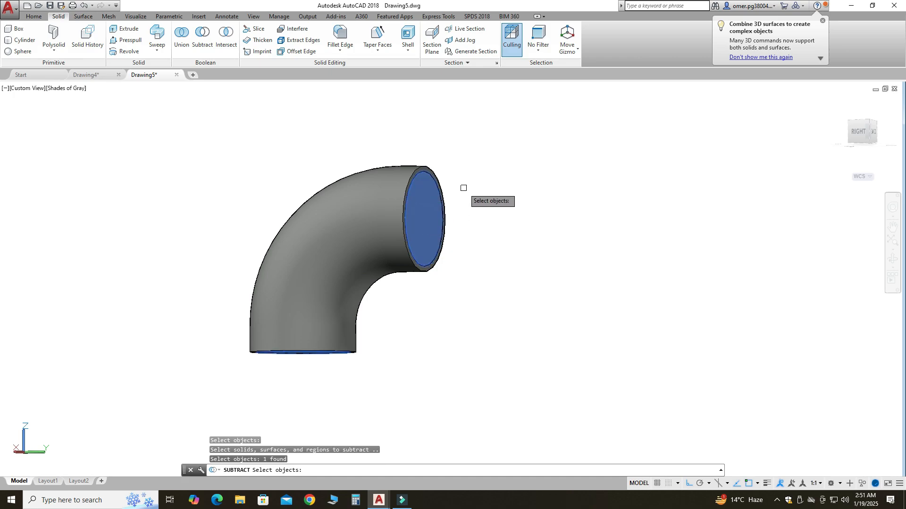